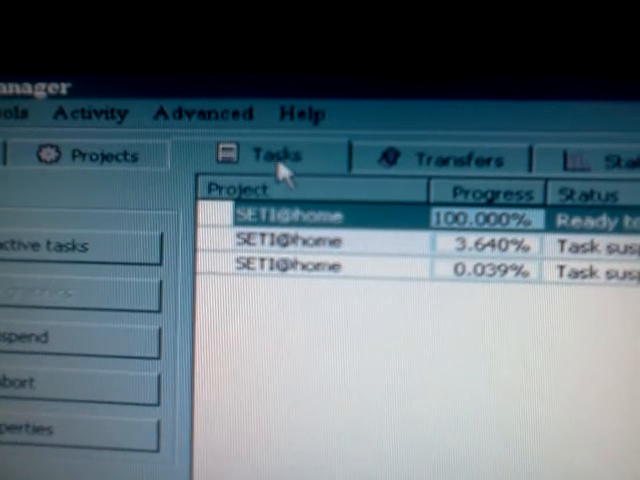
- Show only active tasks so the completed SETI@home task is hidden
{"action": "left_click", "coordinate": [90, 156]}
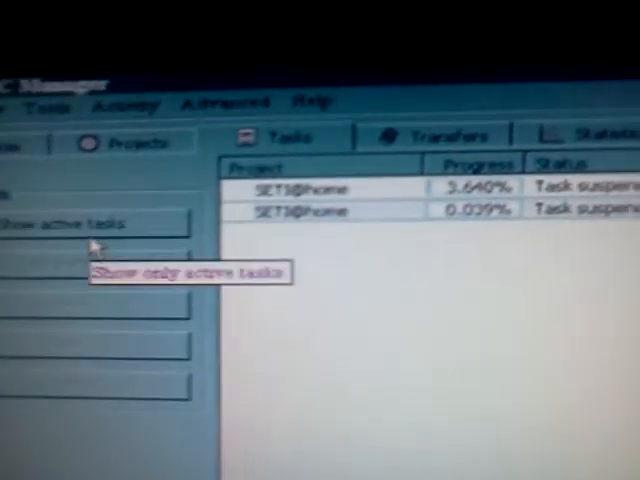
- Select the running SETI@home task and show its Multi-Beam graphics window
{"action": "left_click", "coordinate": [96, 222]}
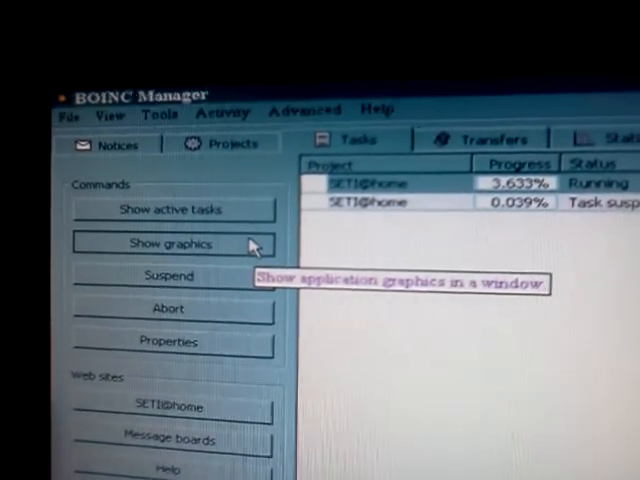
{"action": "left_click", "coordinate": [168, 244]}
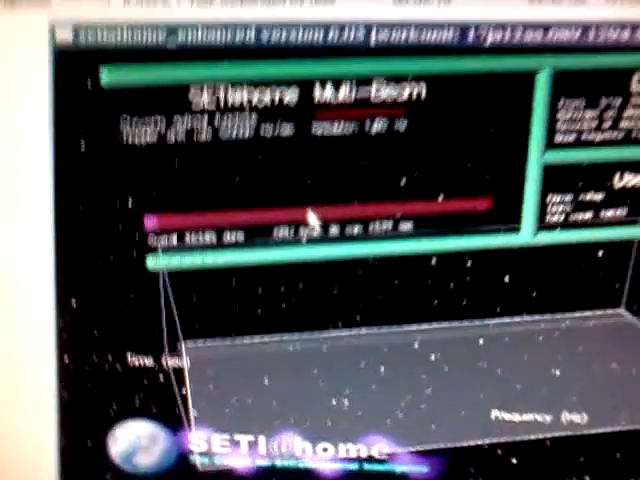